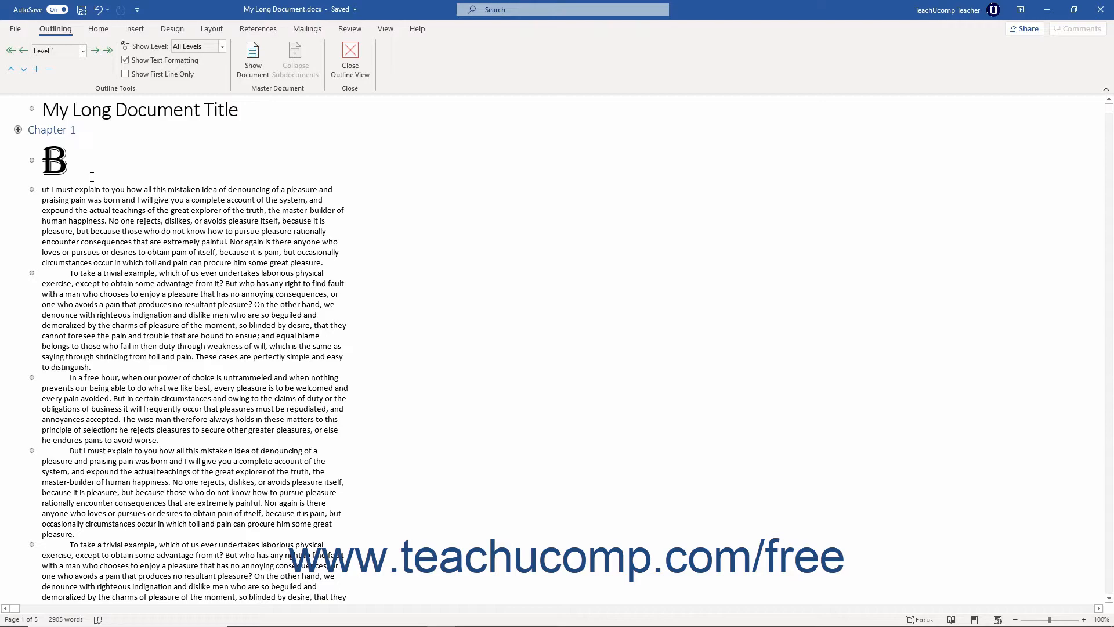
- Collapse Chapter 2 to its heading, leaving Chapter 3's paragraphs visible below
scroll(down, 3)
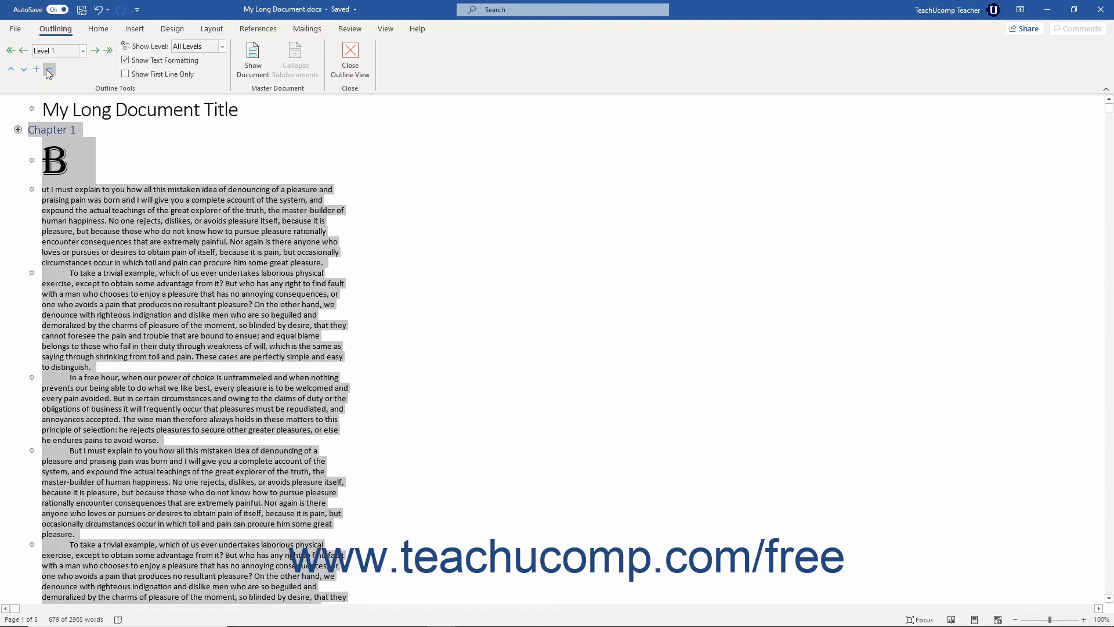
mouse_move(48, 69)
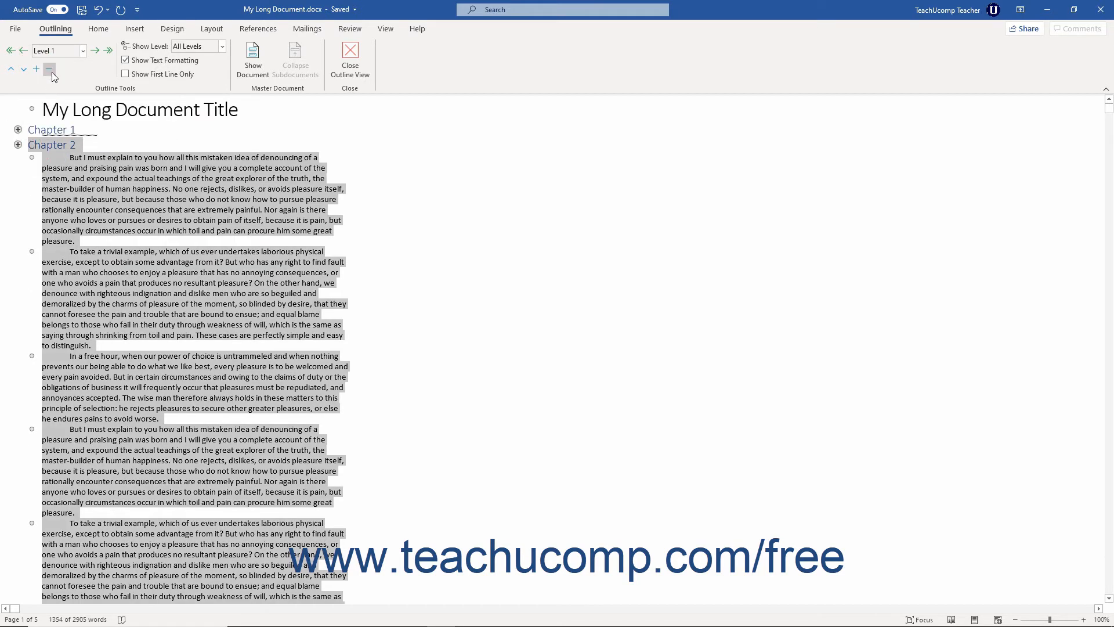
click(36, 70)
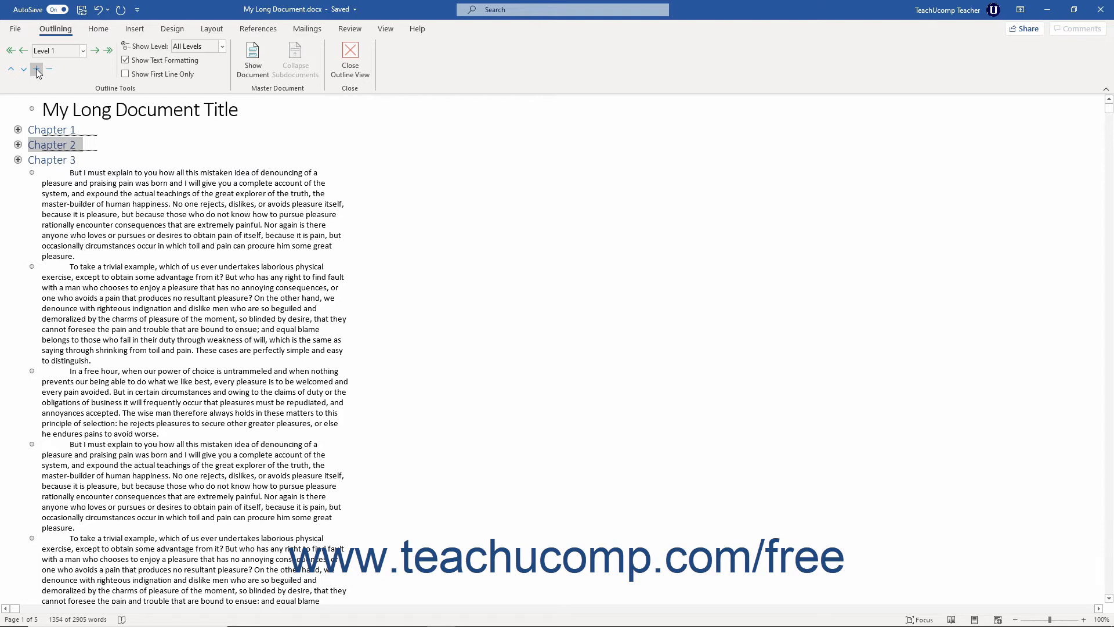
mouse_move(37, 69)
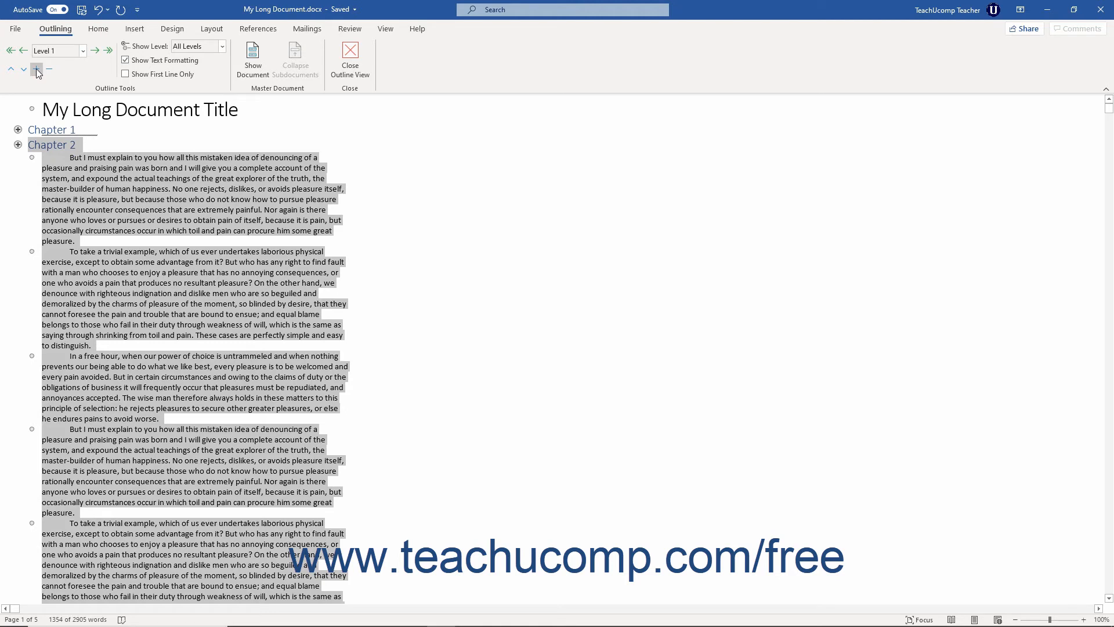
- Expand Chapter 2 to show its body paragraphs while Chapter 1 stays collapsed
click(36, 68)
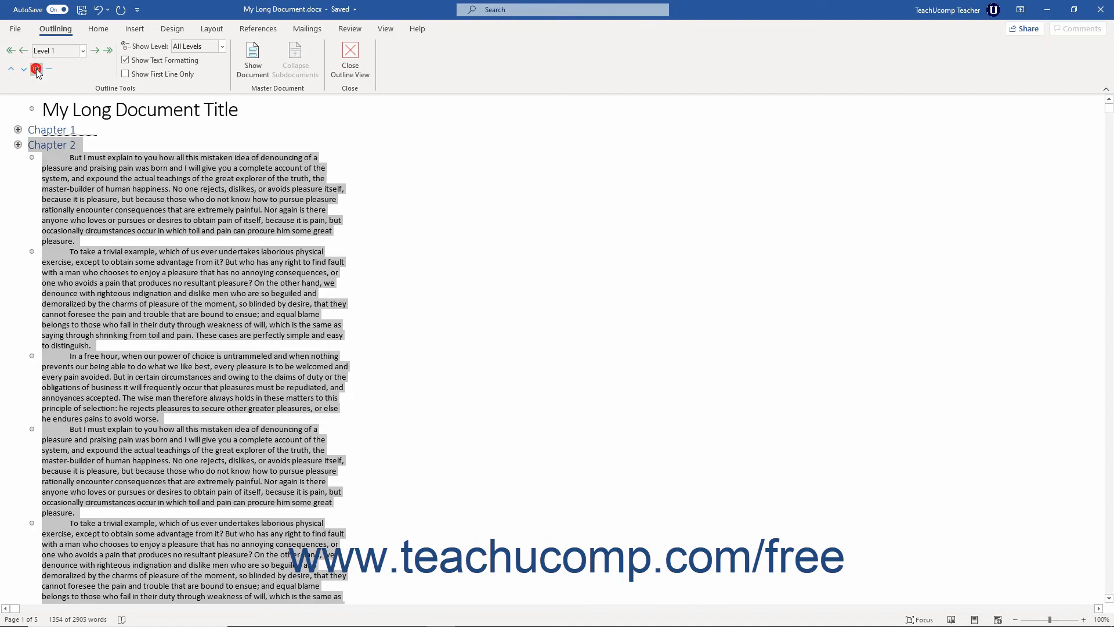